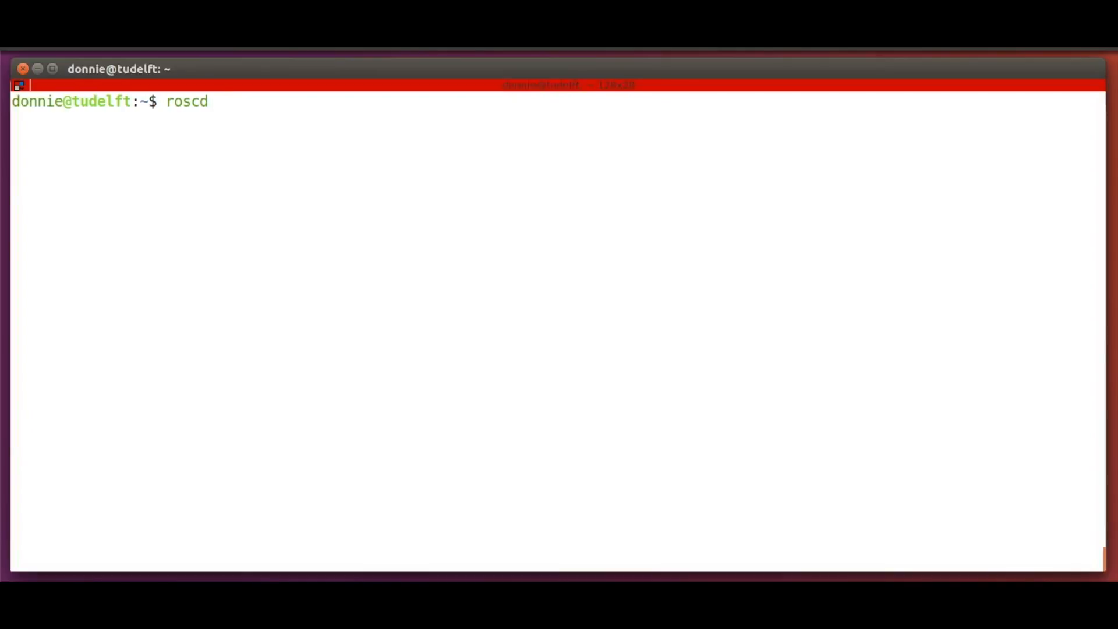
- Go to hrwros_msgs/msg with roscd and create SensorInformation.msg with touch
text(h)
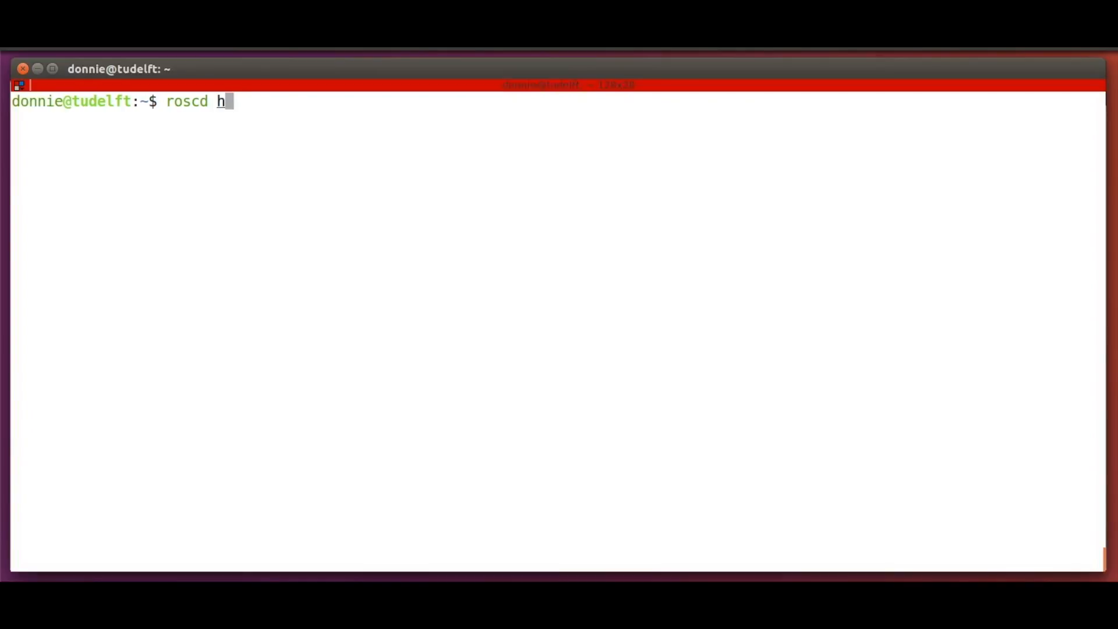
text(rwros_msgs)
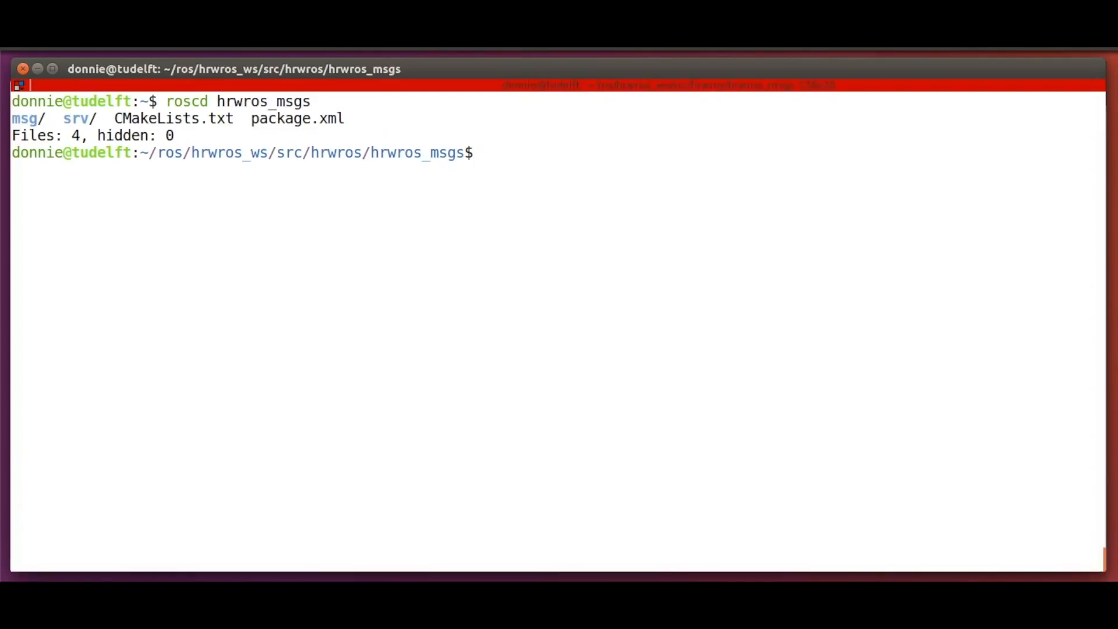
text(cd msg/)
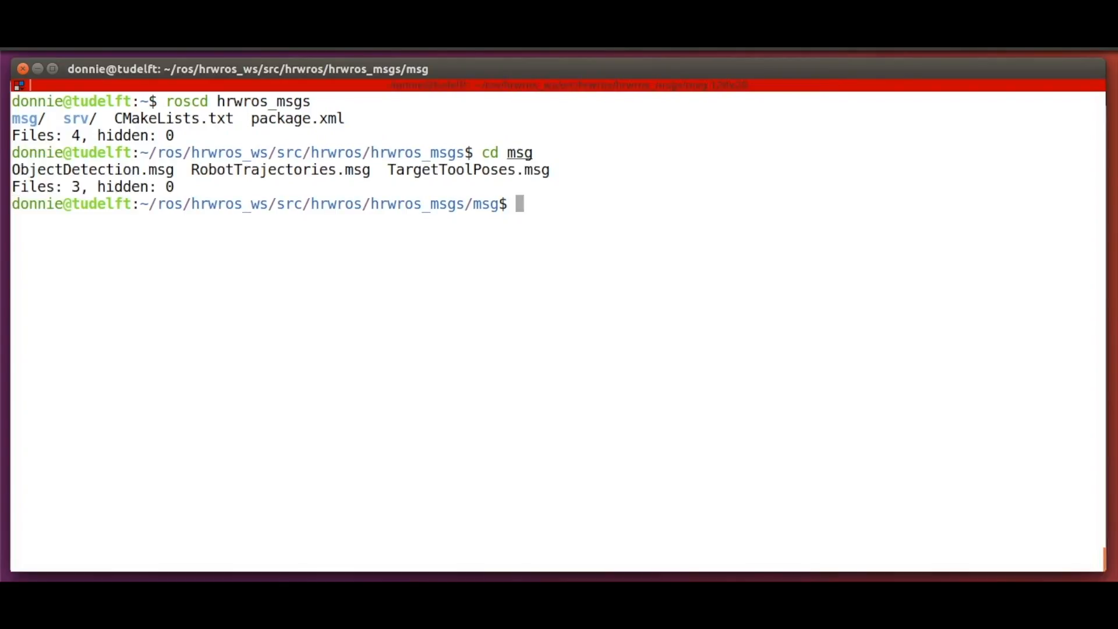
text(touch Sen)
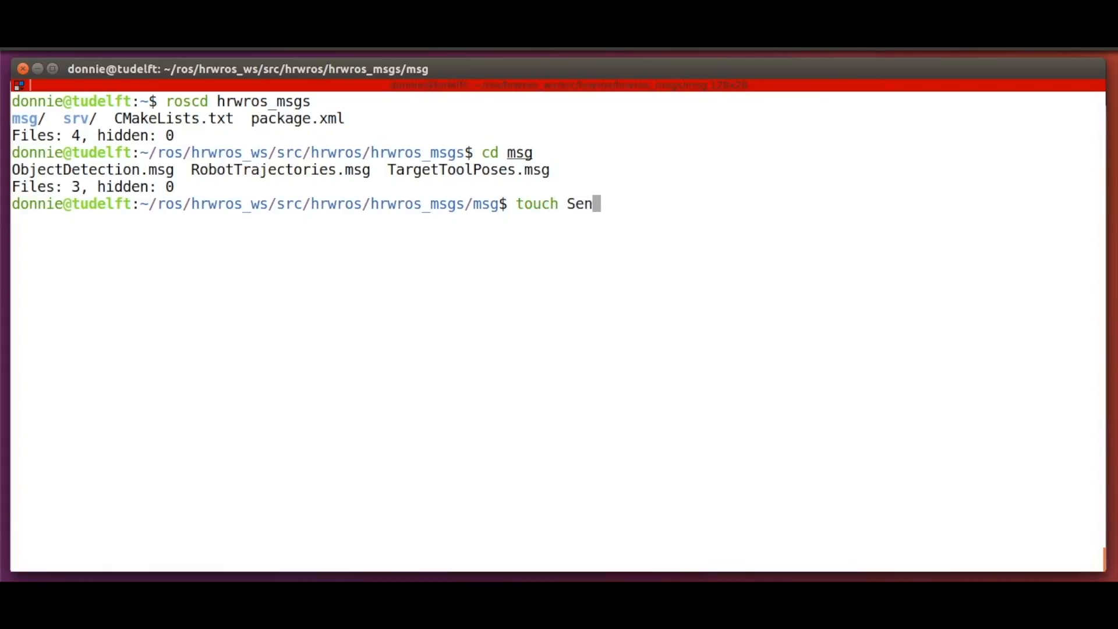
text(sorInformat)
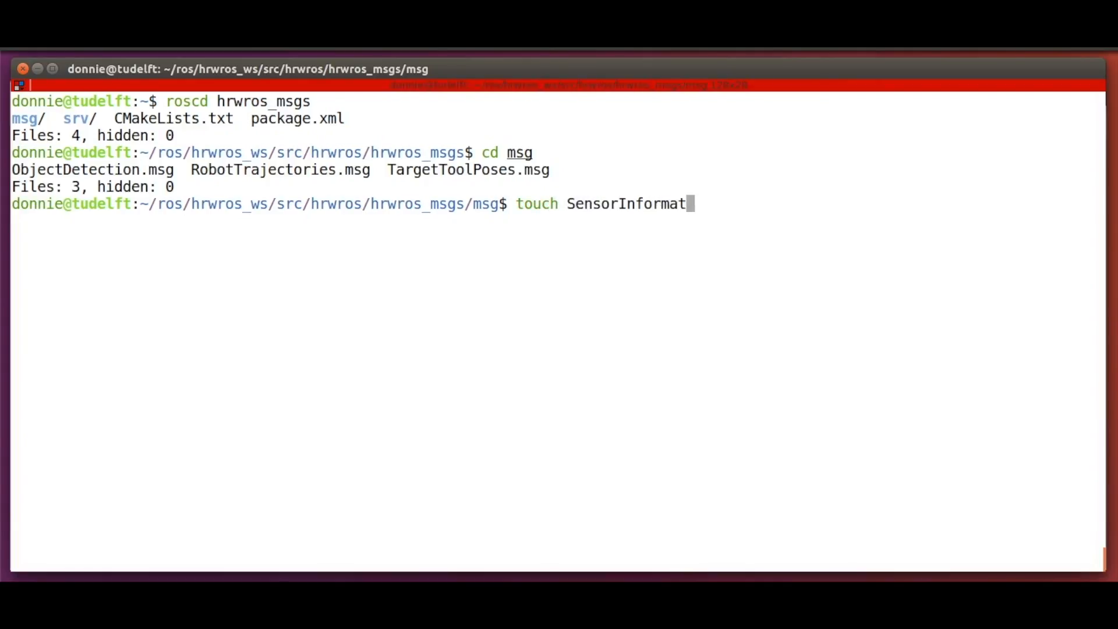
text(ion.msg)
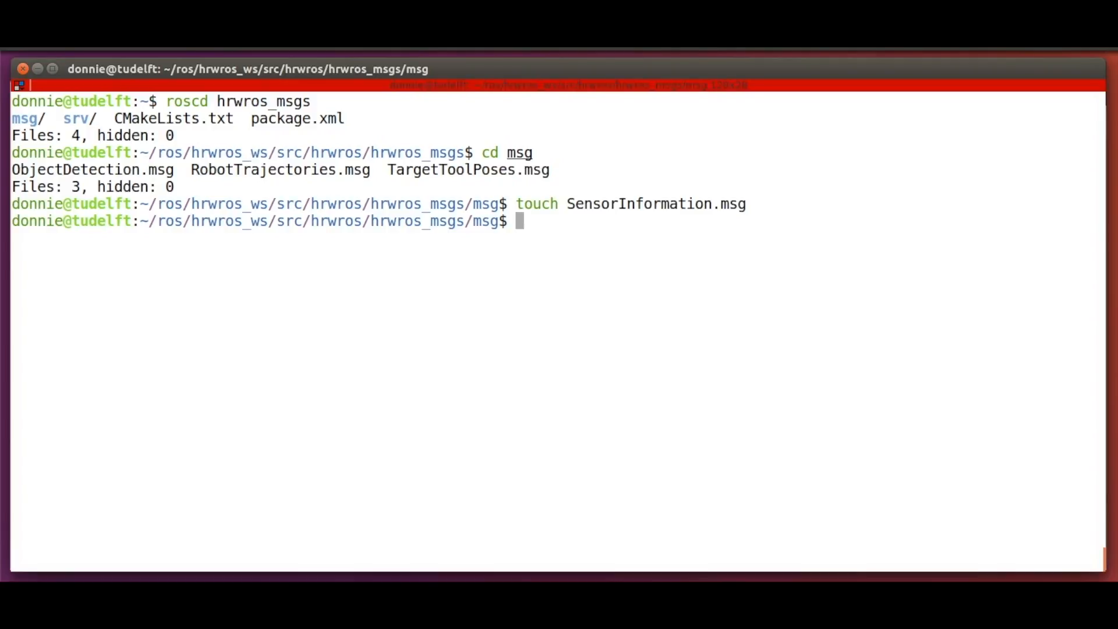
- List the sensor_msgs types with Tab completion and run rosmsg show sensor_msgs/Range
text(rosmsg show)
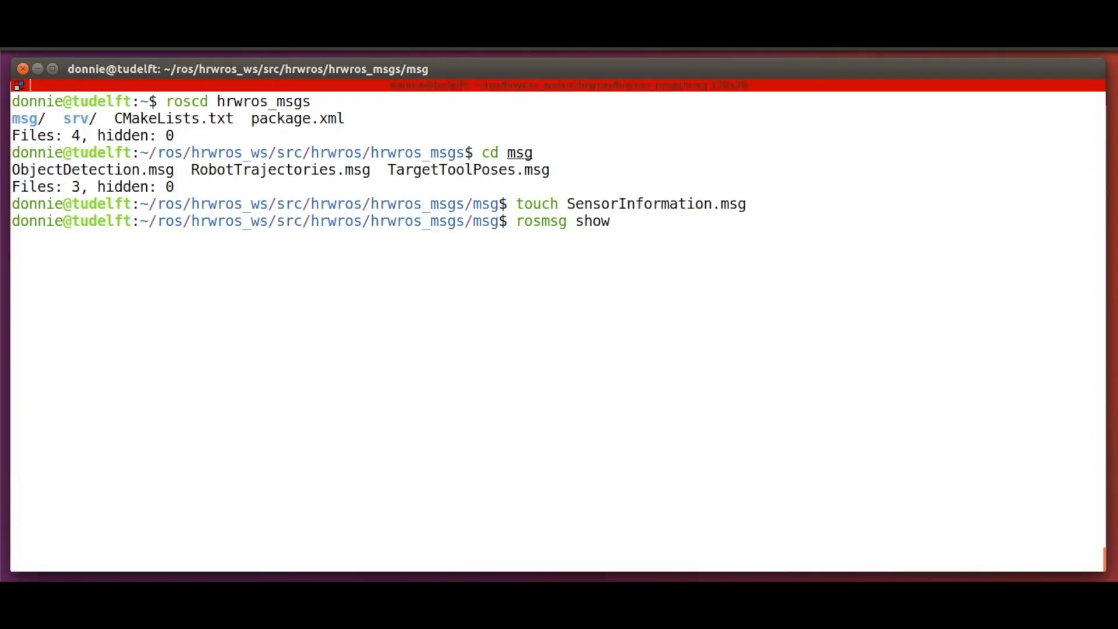
text(sensor_msgs/)
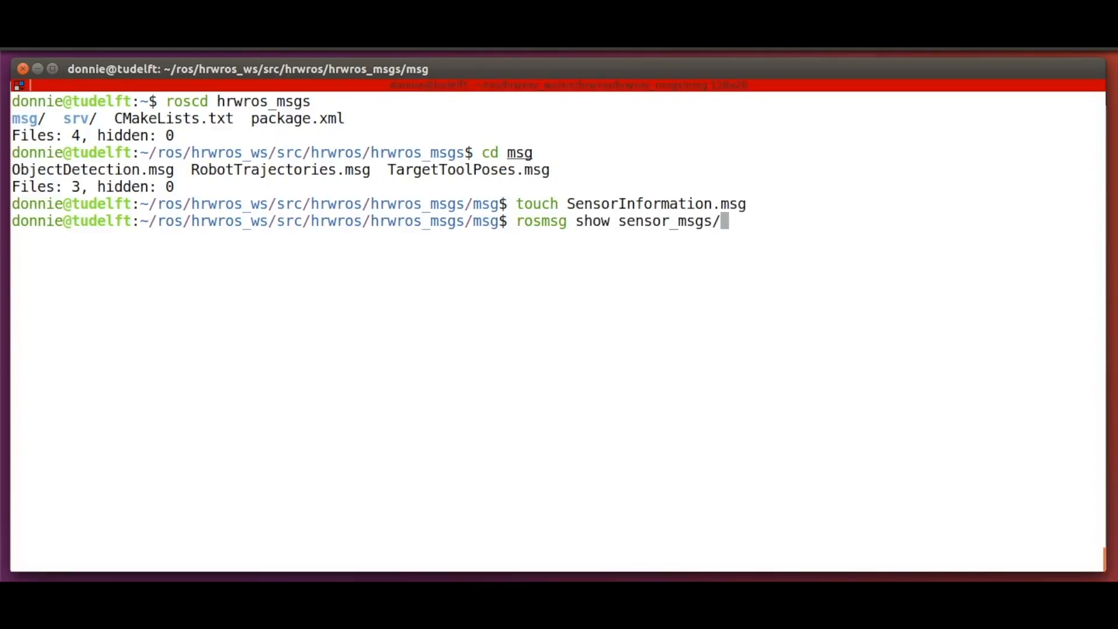
key(Tab)
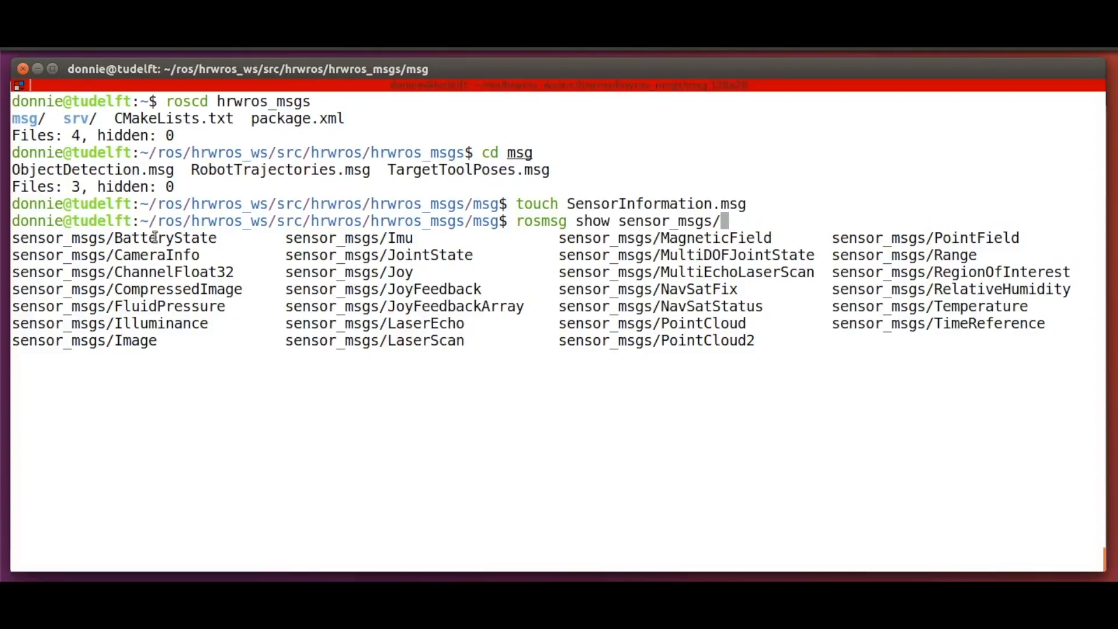
double_click(114, 237)
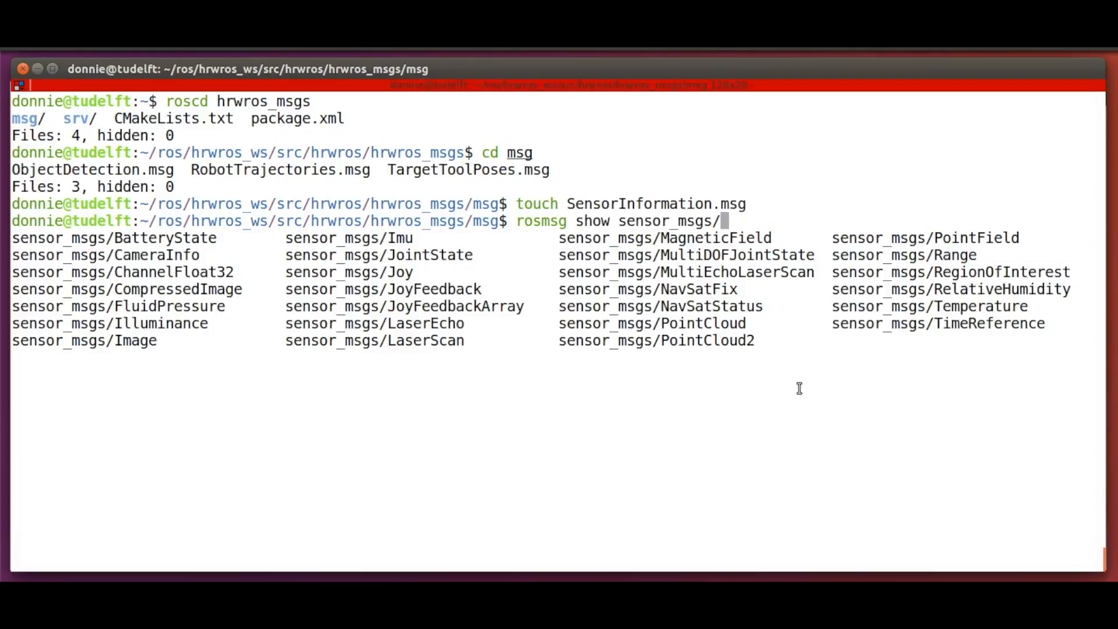
text(Range)
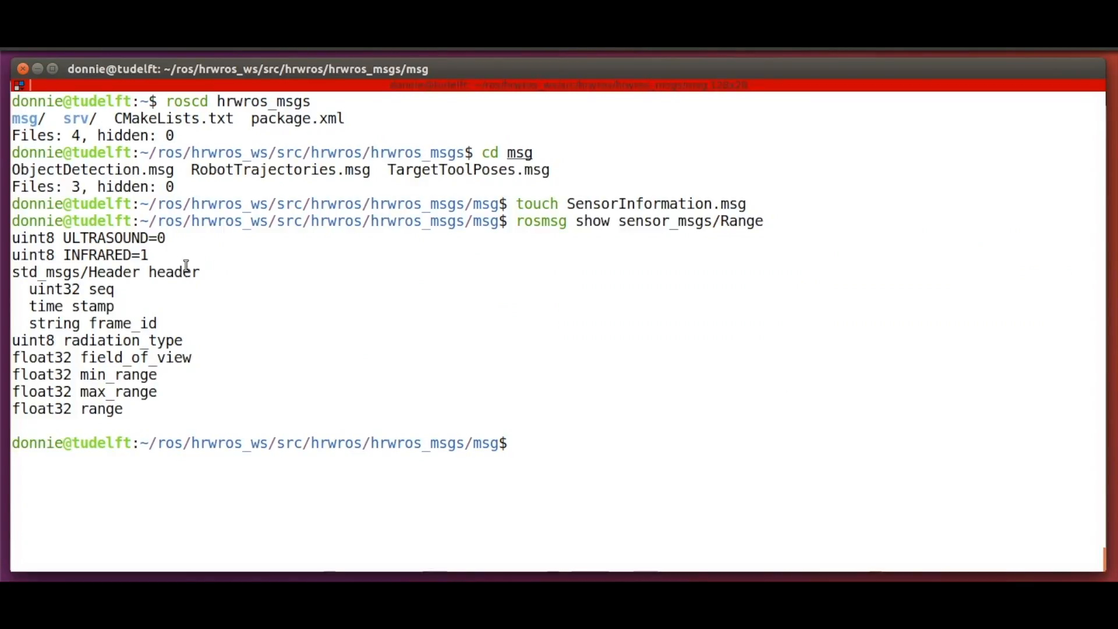
- Point out the header stamp, frame_id, ULTRASOUND constant and range fields in the output
double_click(91, 306)
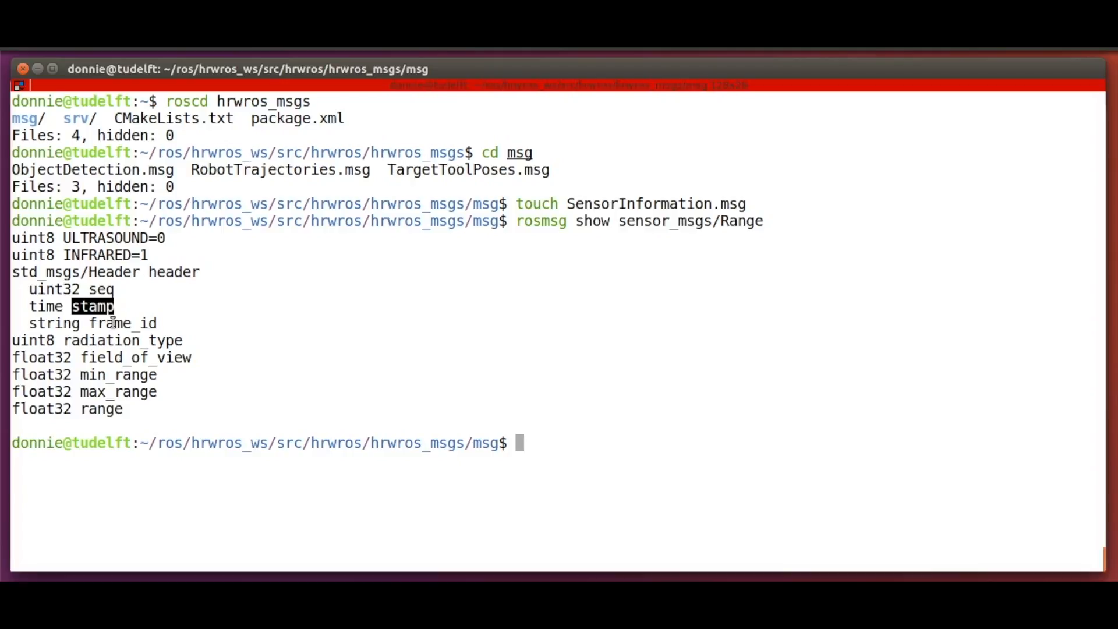
double_click(121, 324)
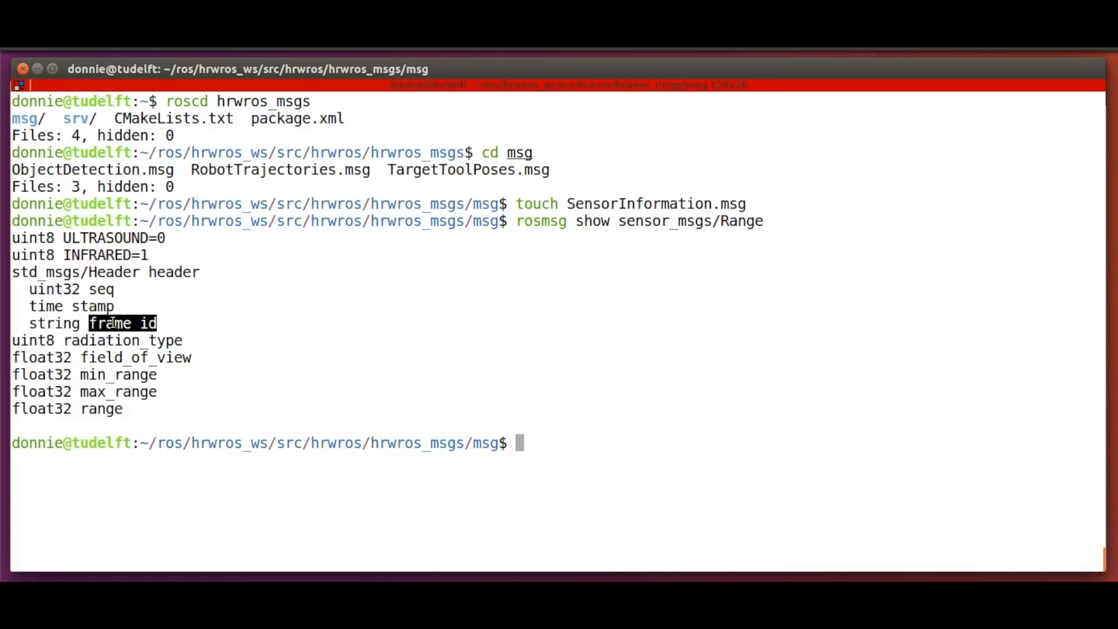
double_click(122, 340)
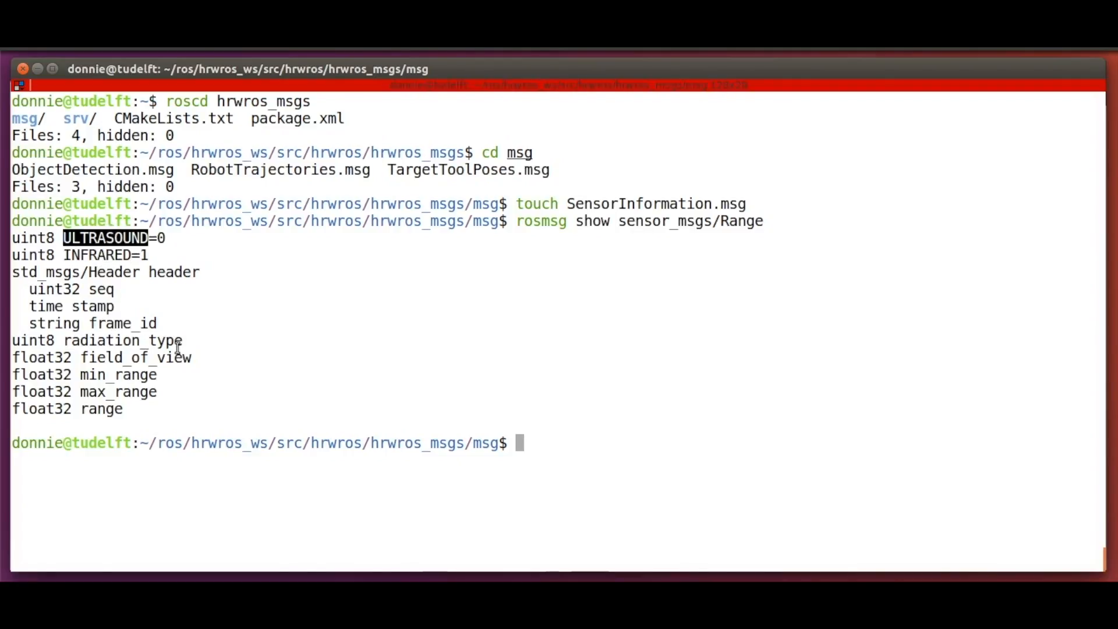
mouse_move(126, 359)
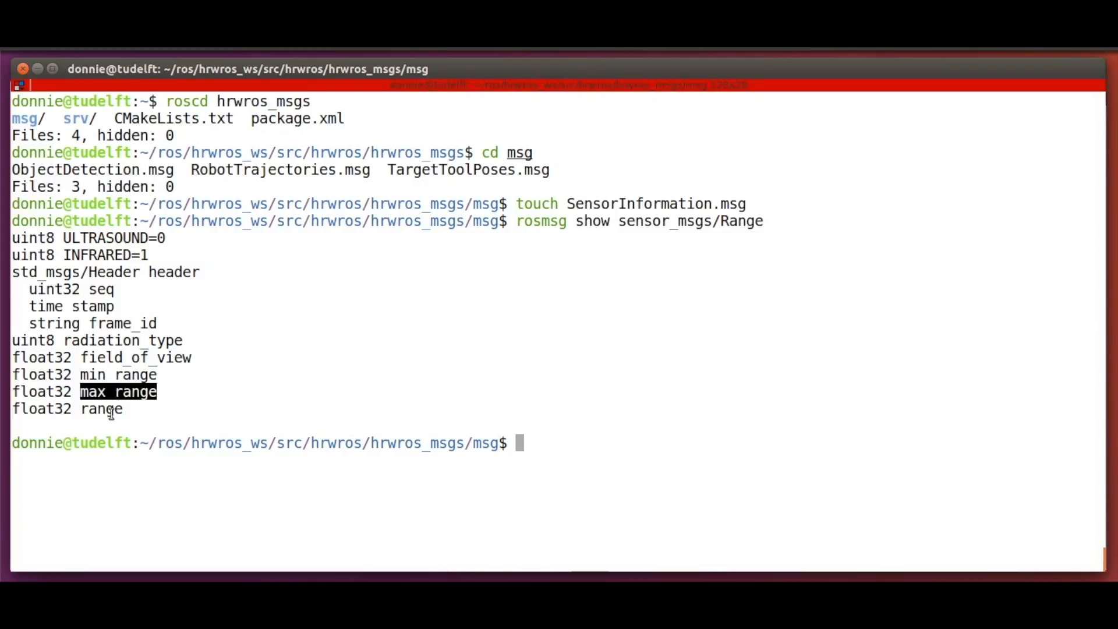
double_click(100, 409)
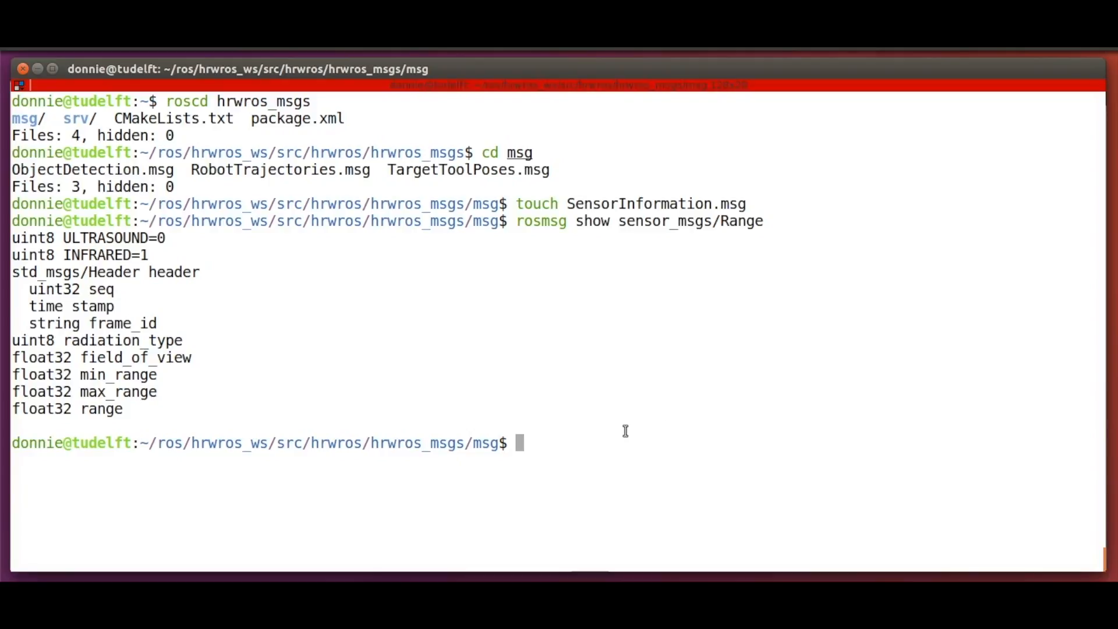
- Run rosmsg show sensor_msgs/Range -r and scroll through the commented definition
text(rosmsg show sensor_msgs/Range -r)
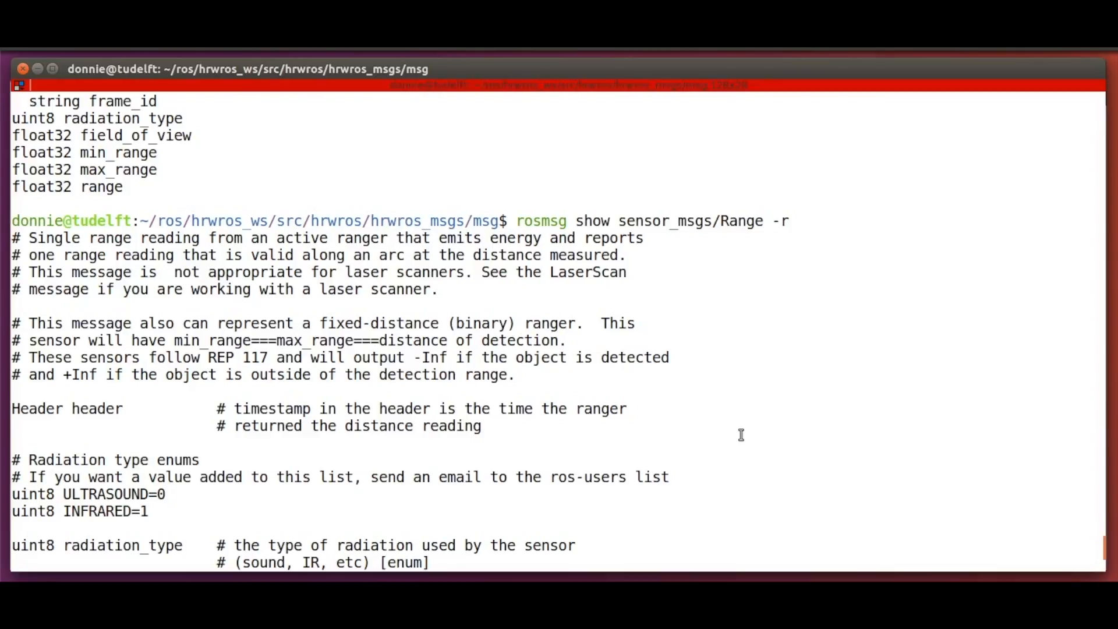
scroll(down, 3)
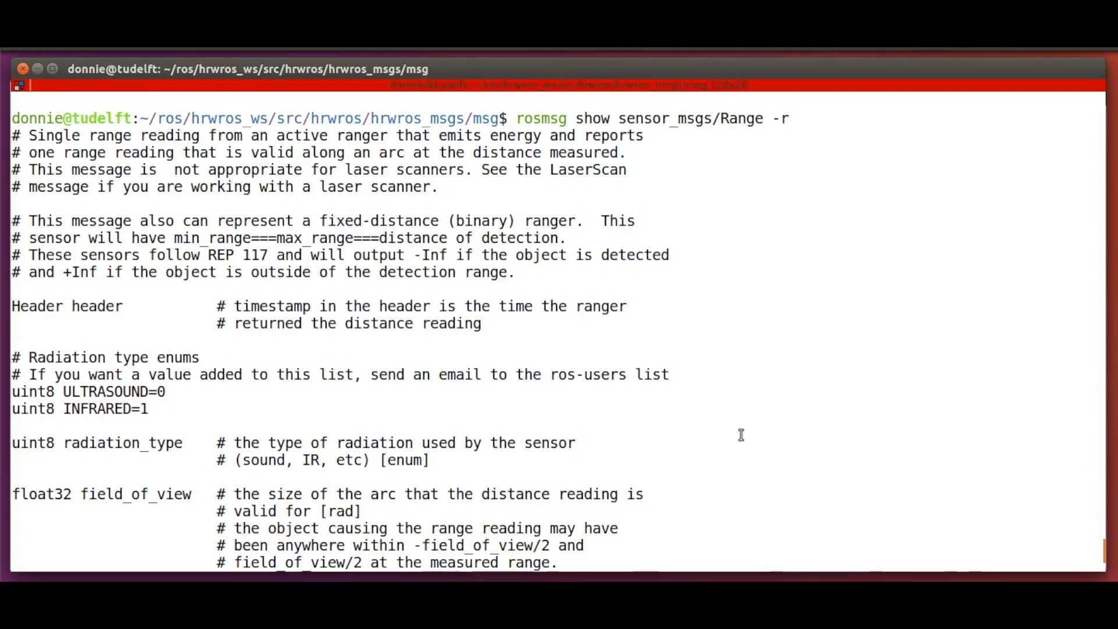
scroll(down, 3)
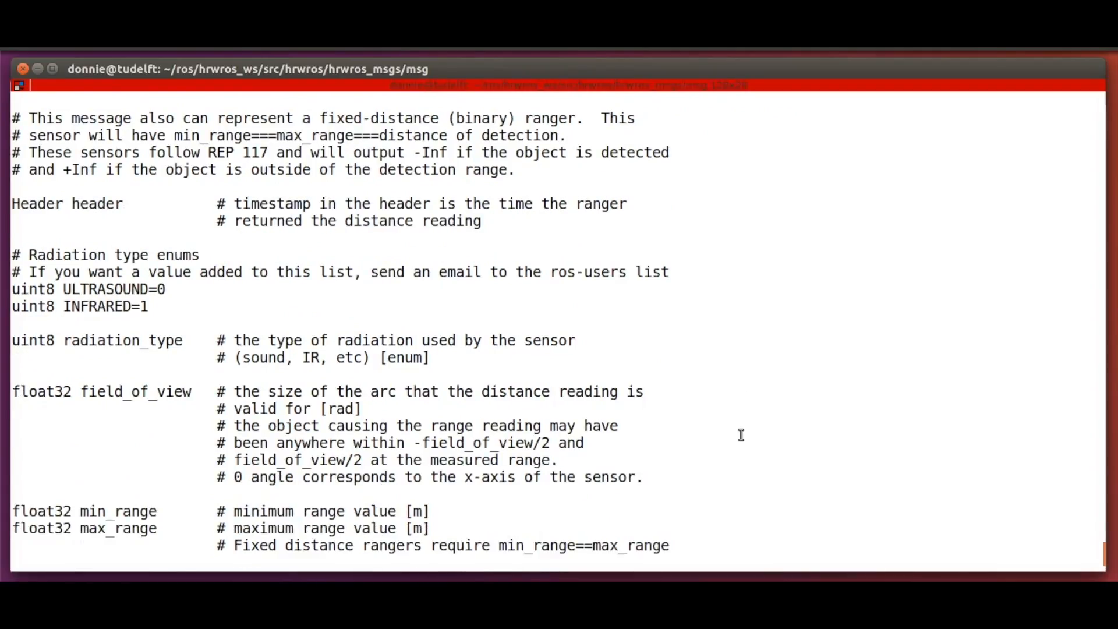
scroll(down, 3)
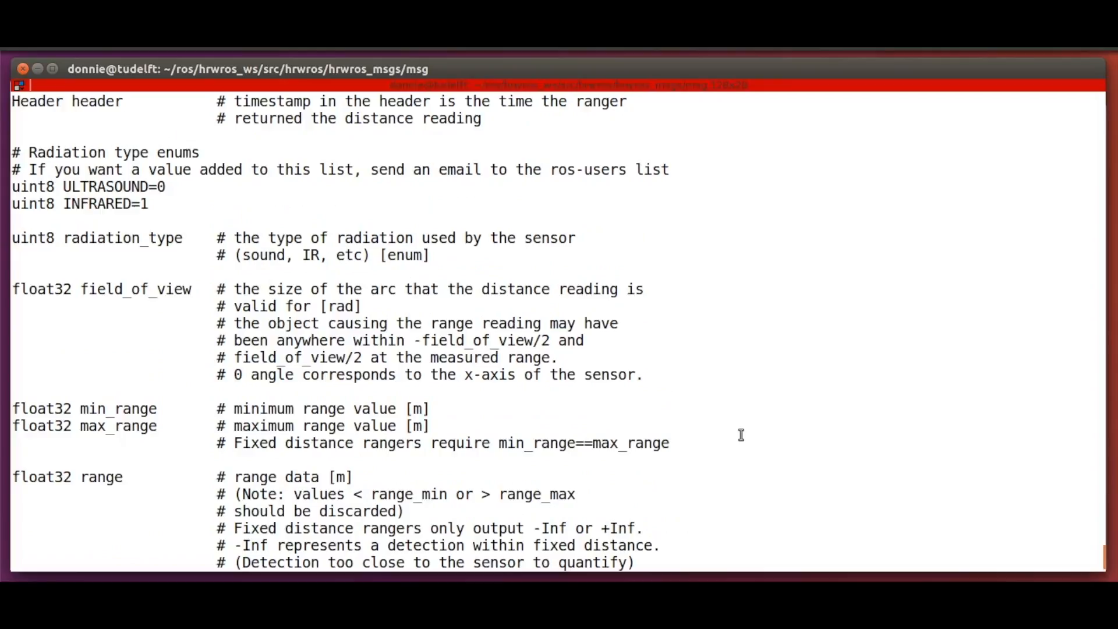
scroll(down, 3)
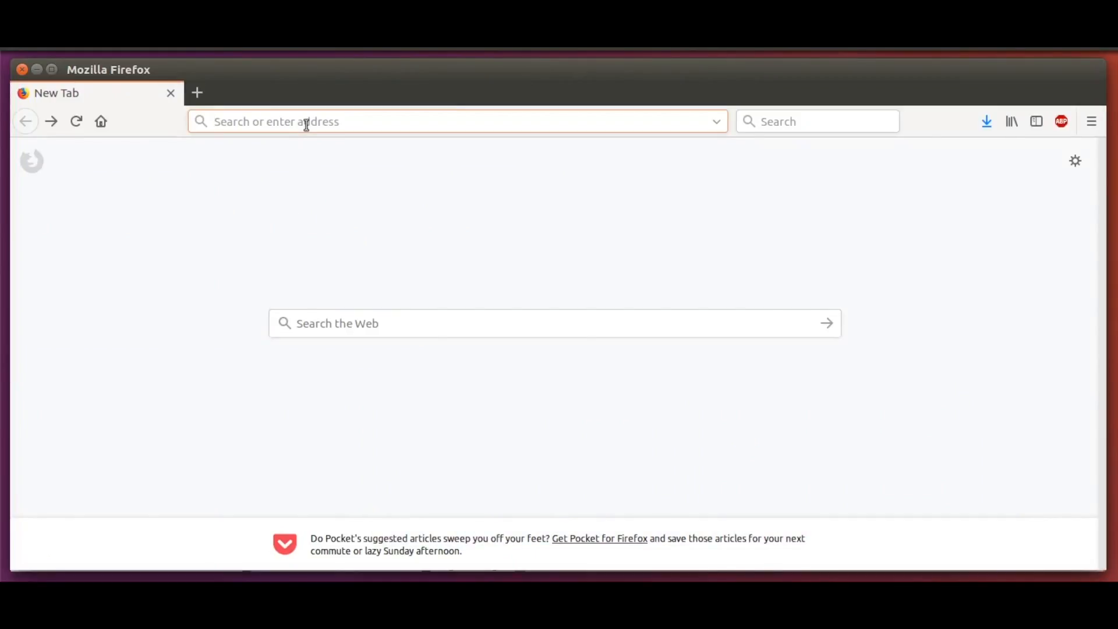
- Search Firefox for 'common msgs ros w' and open the common_msgs ROS Wiki result
text(common msgs ros wiki)
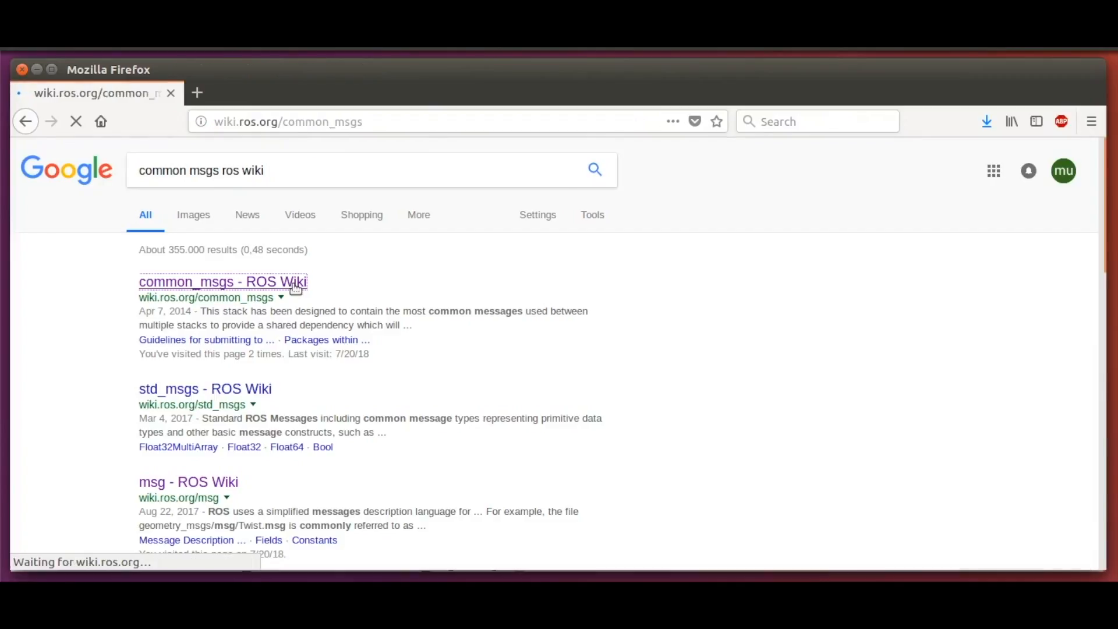
click(223, 280)
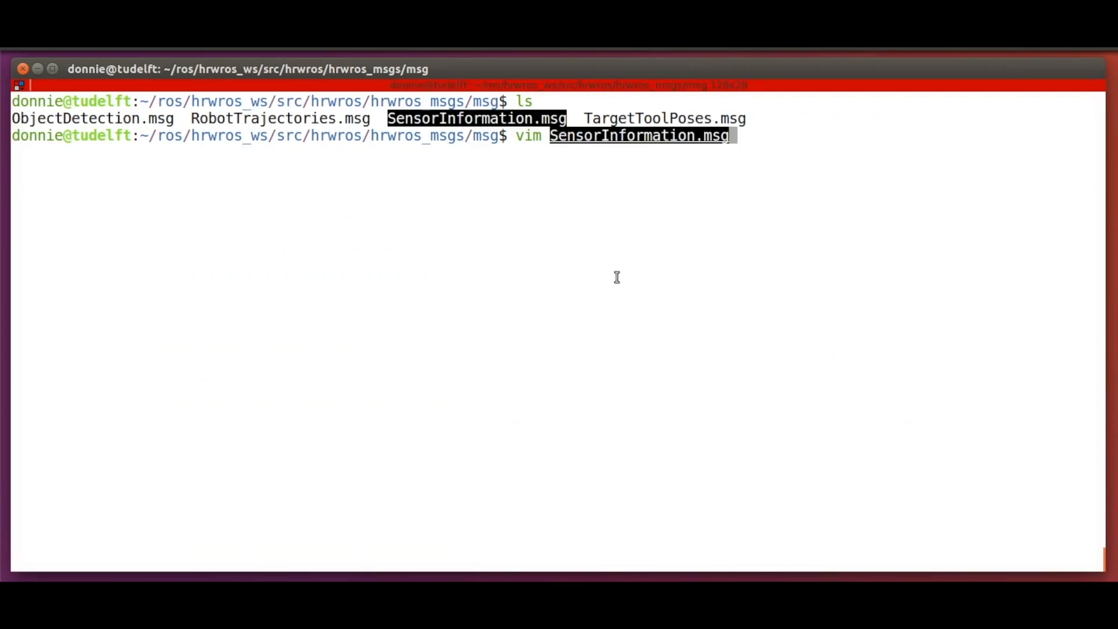
- In vim, define sensor_msgs/Range sensor_data, string maker_name and uint32 part_number fields
key(Return)
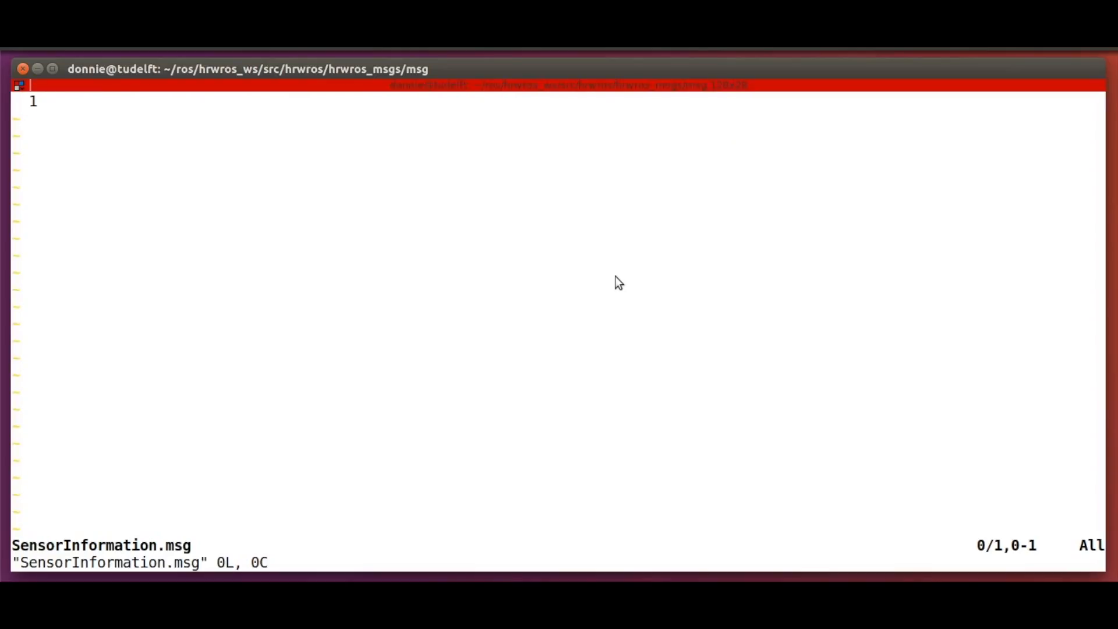
text(sensor_)
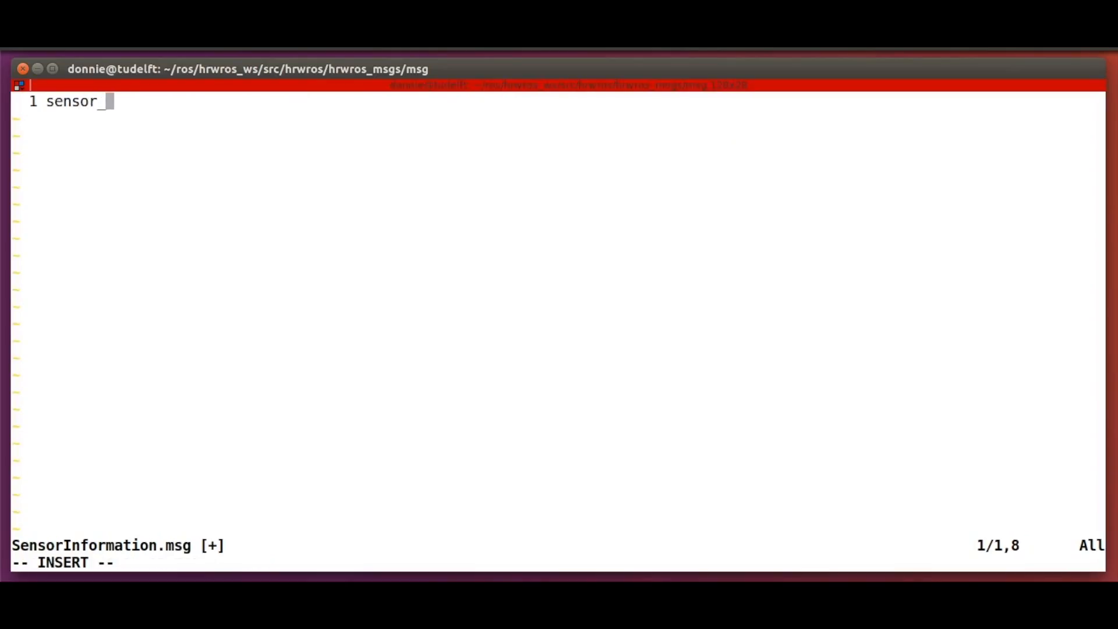
text(_msgs/Range sensor_data)
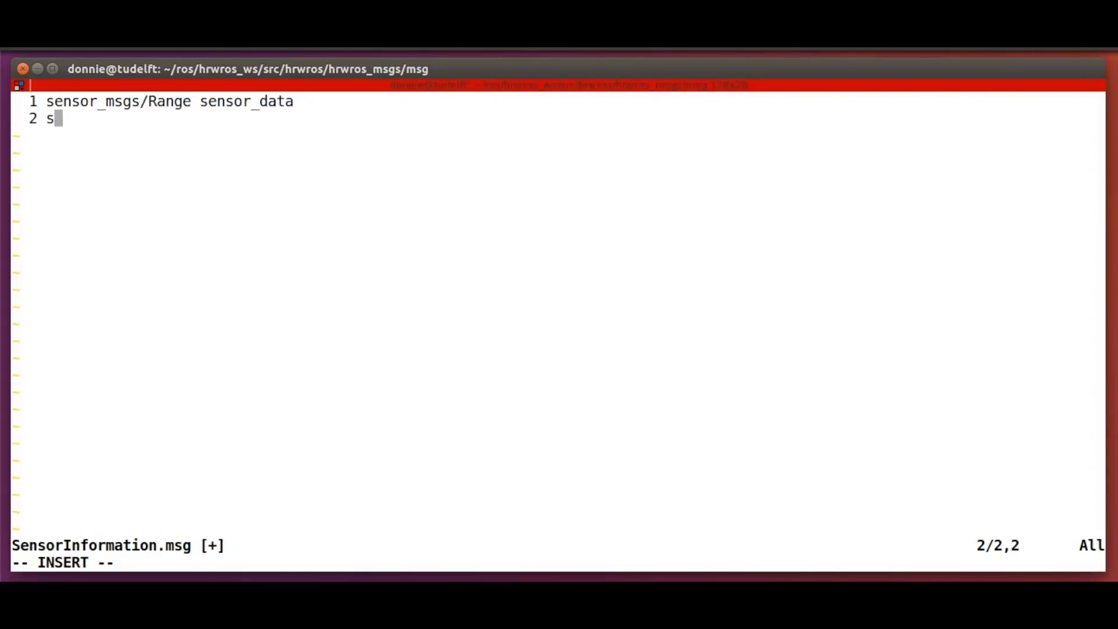
text(tring maker_name)
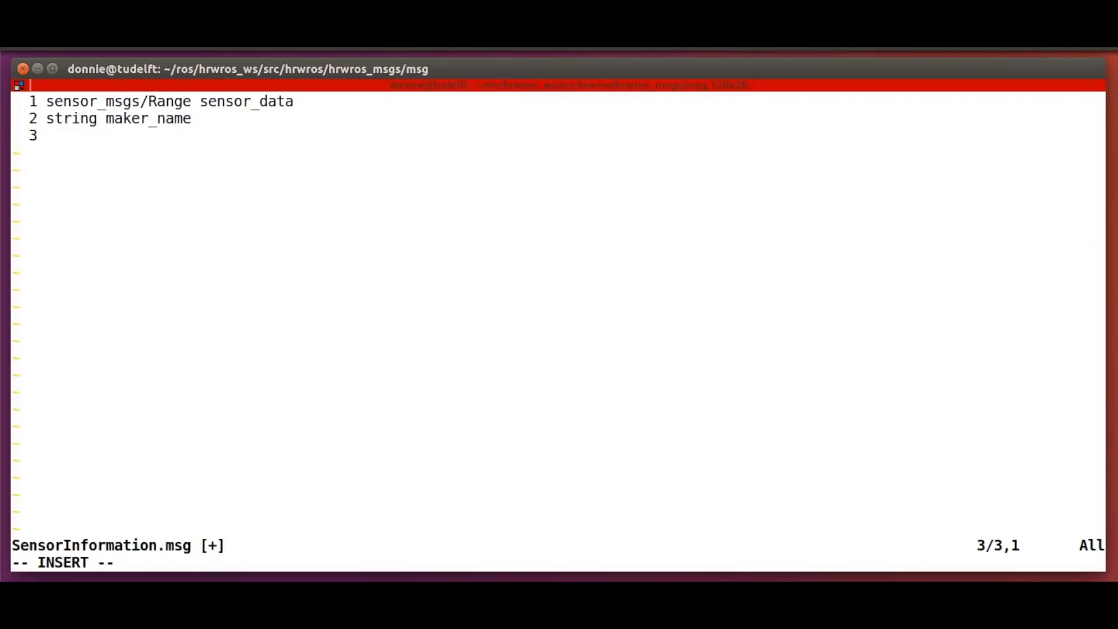
text(u)
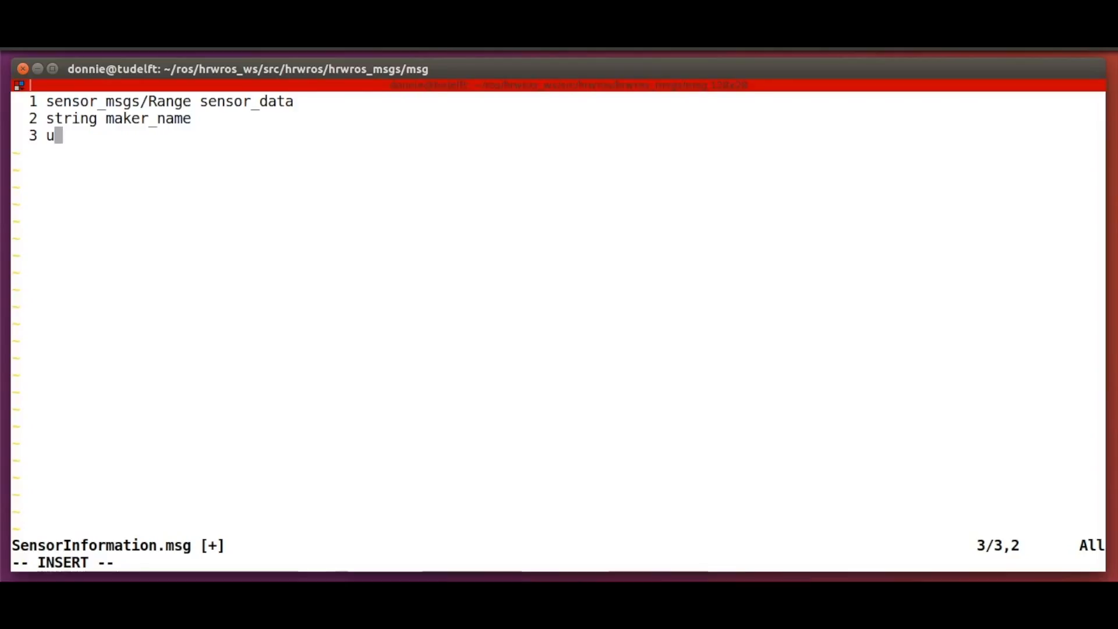
text(int32 par)
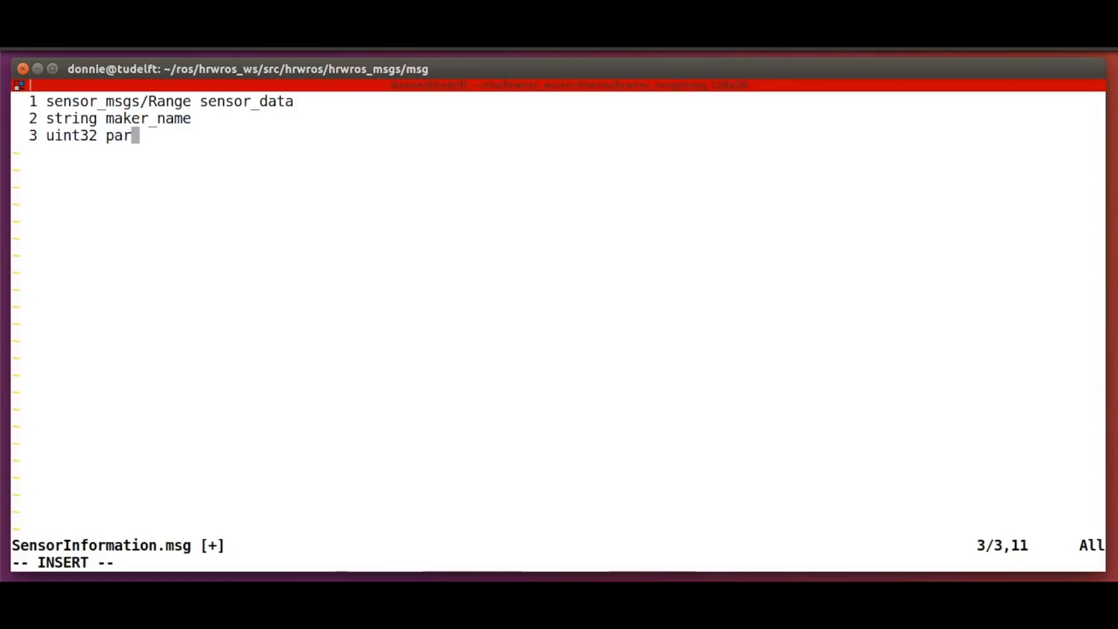
text(t_number)
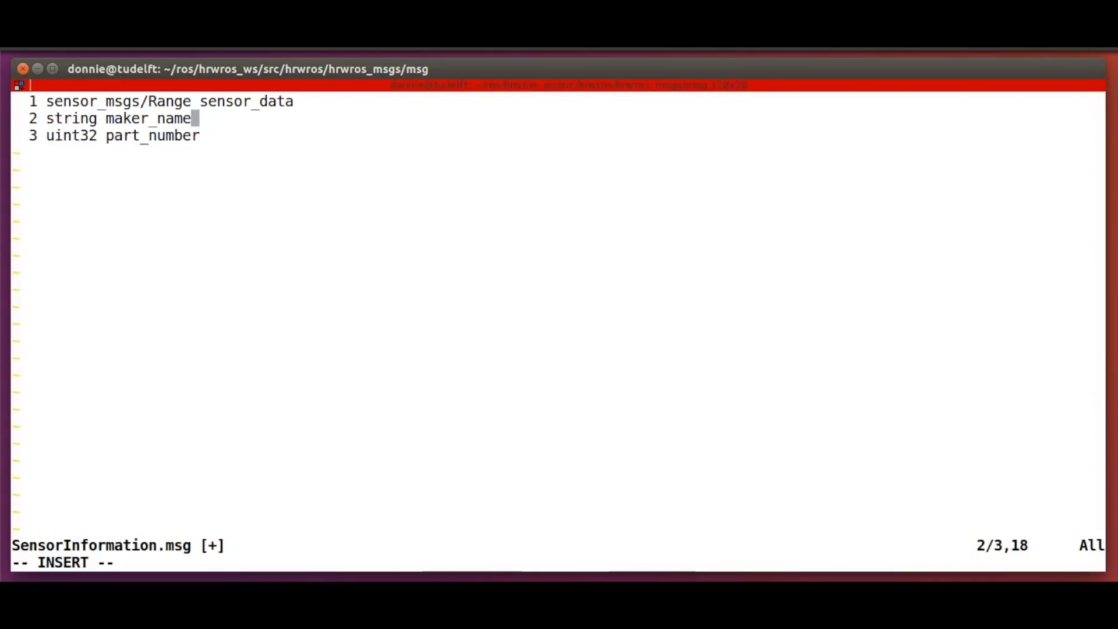
- Add a # placeholder comment to the maker_name line and save with :wqa
key(Tab)
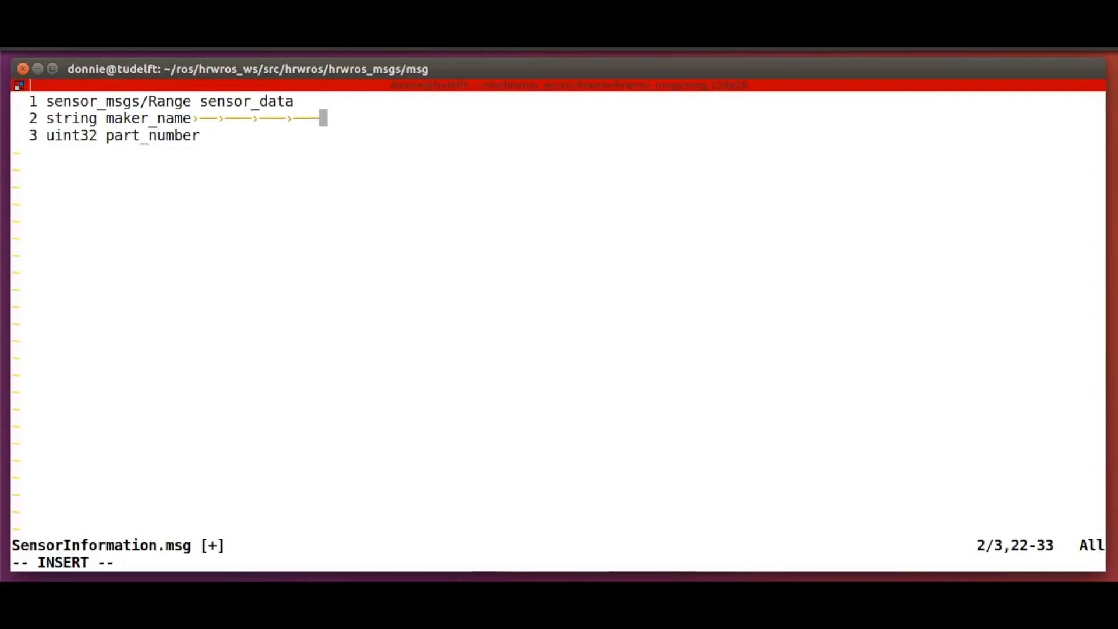
text(#)
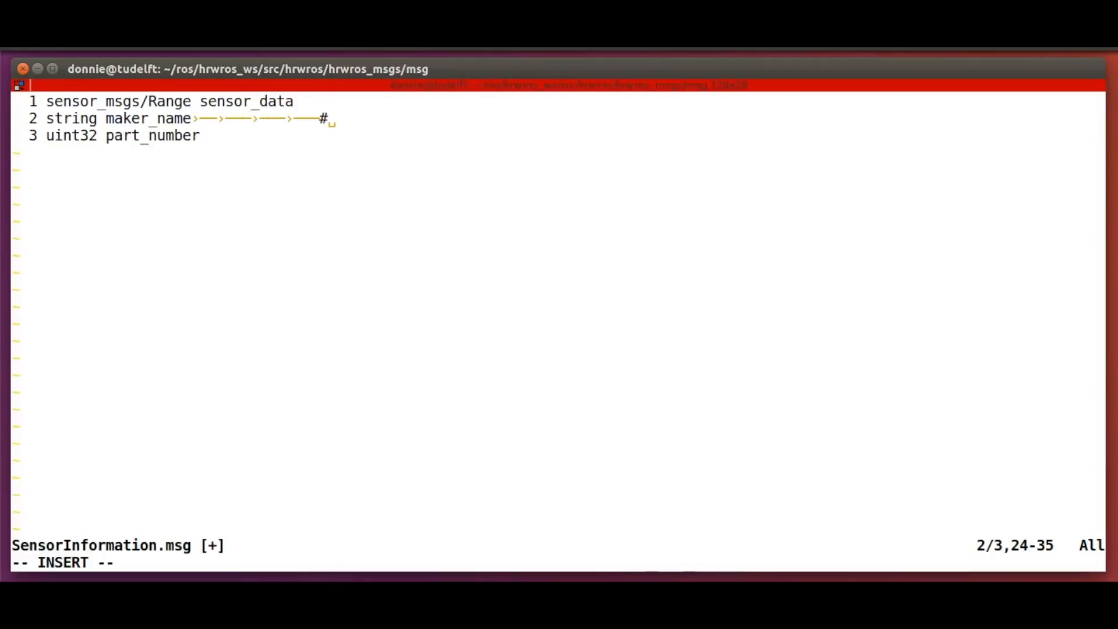
text(placeholder)
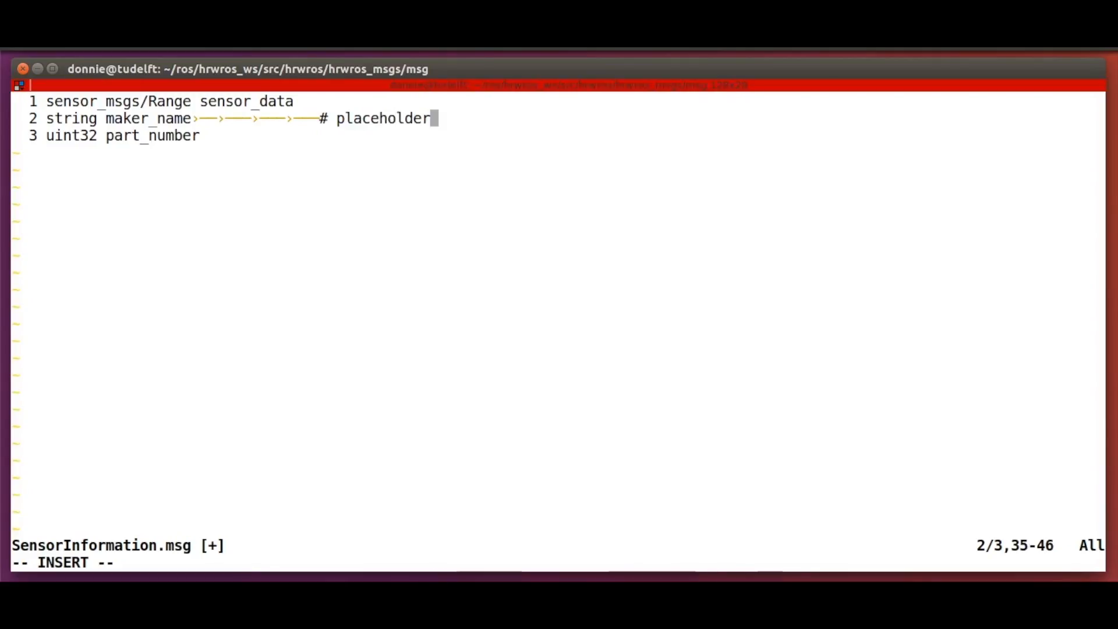
text(:wqa)
text(vim CMakeLists.txt)
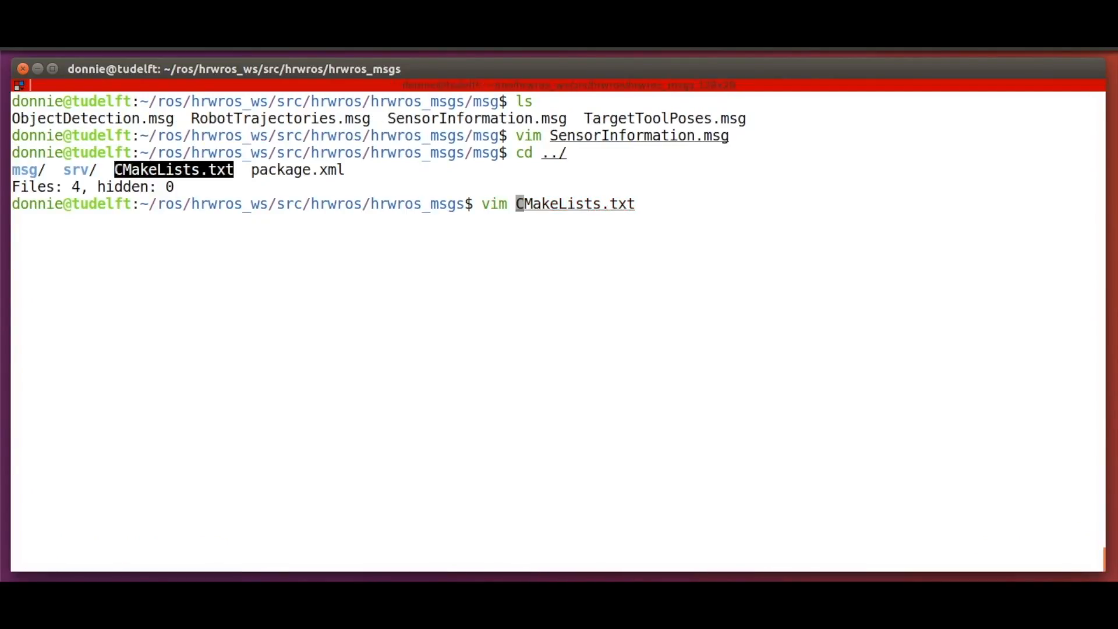
- Add SensorInformation.msg under add_message_files in CMakeLists.txt and save
key(Return)
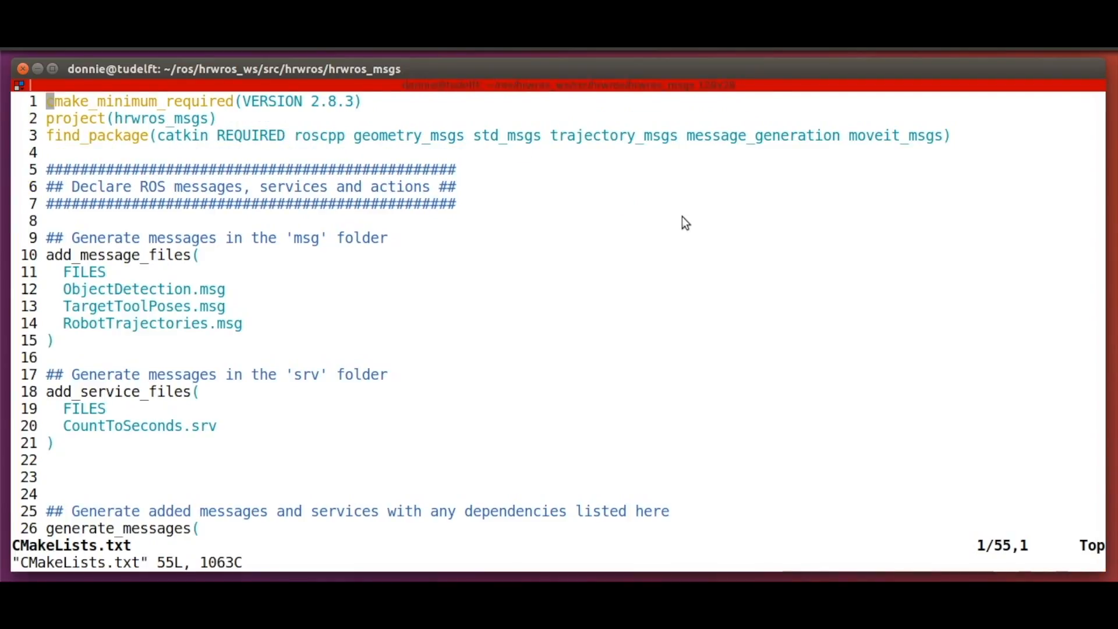
mouse_move(135, 243)
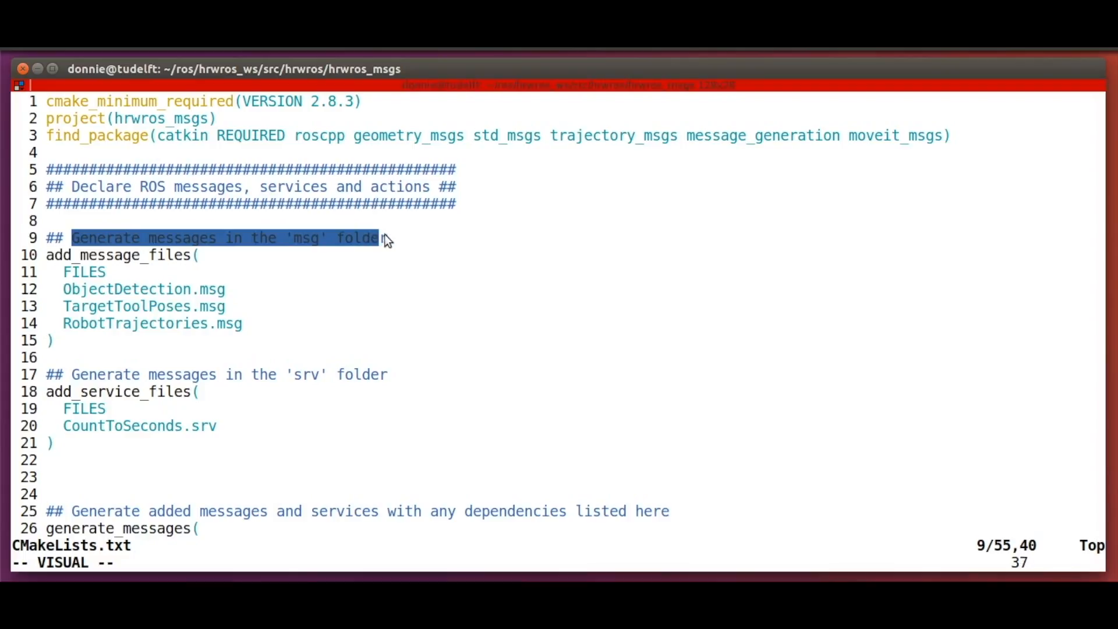
key(Escape)
text(SensorInfo.msg)
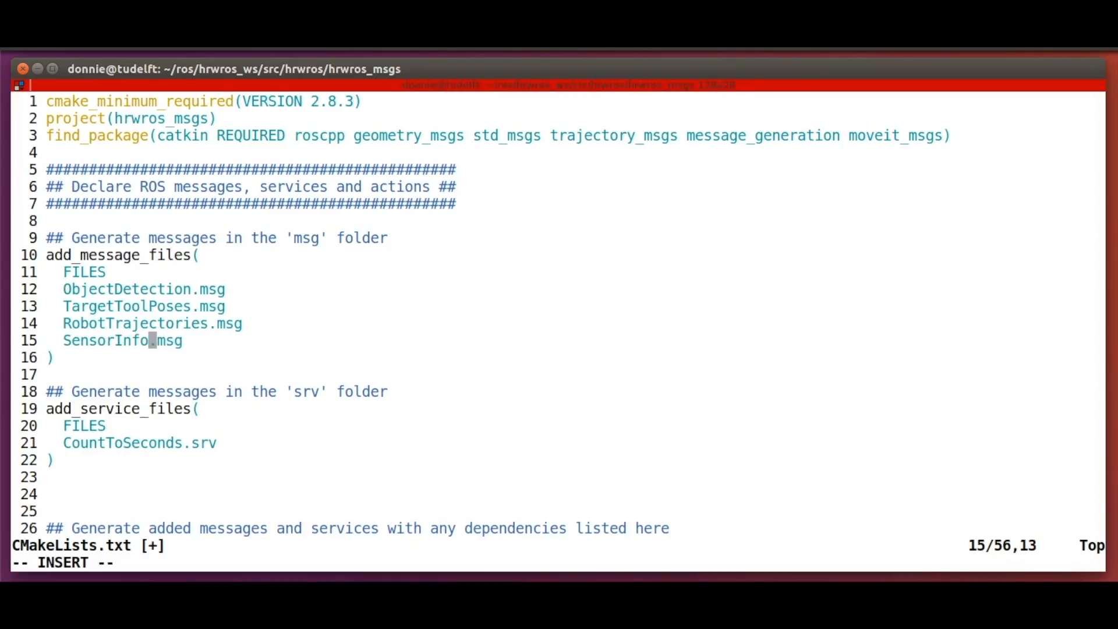
text(rmation)
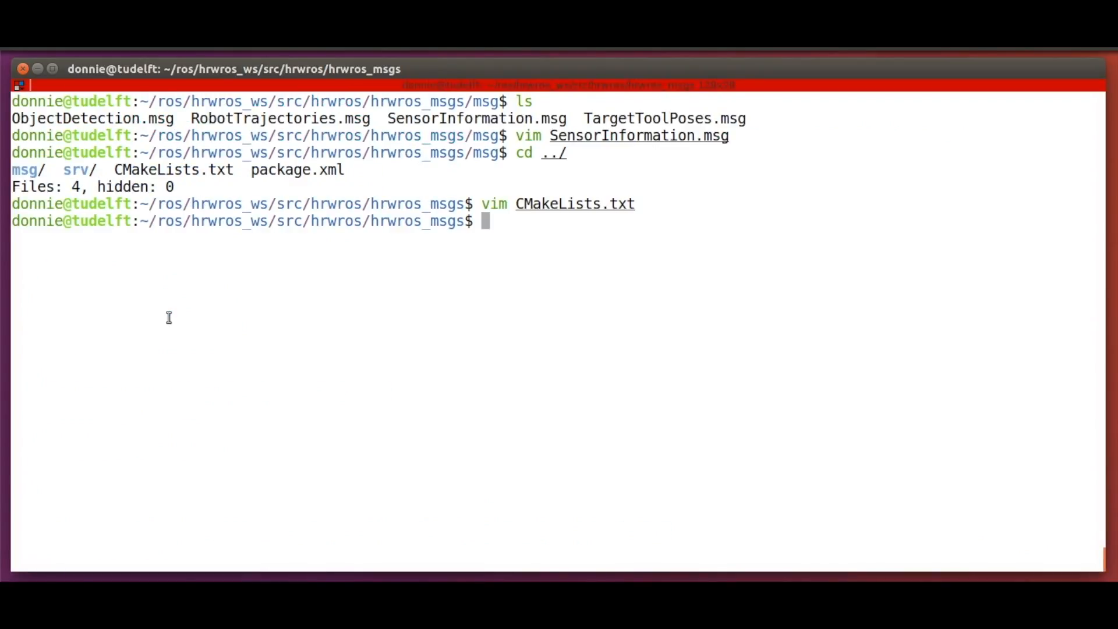
- Run catkin build to compile all 14 workspace packages
text(catkin)
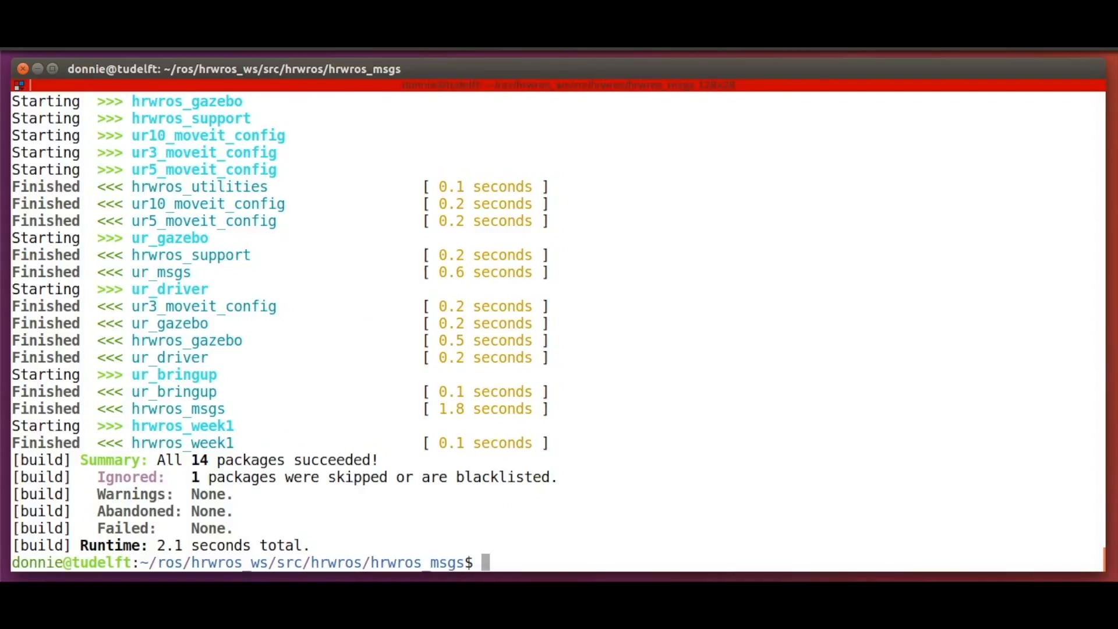
- Enter rosmsg show hrwros_msgs/SensorInformation at the prompt without running it
text(rosmsg s)
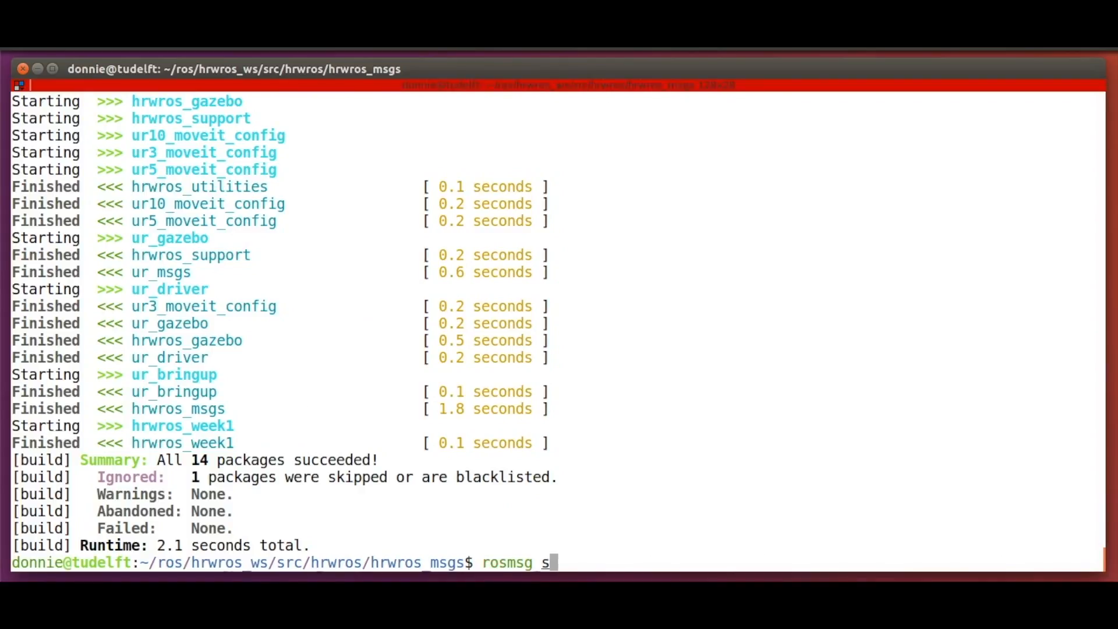
text(how h)
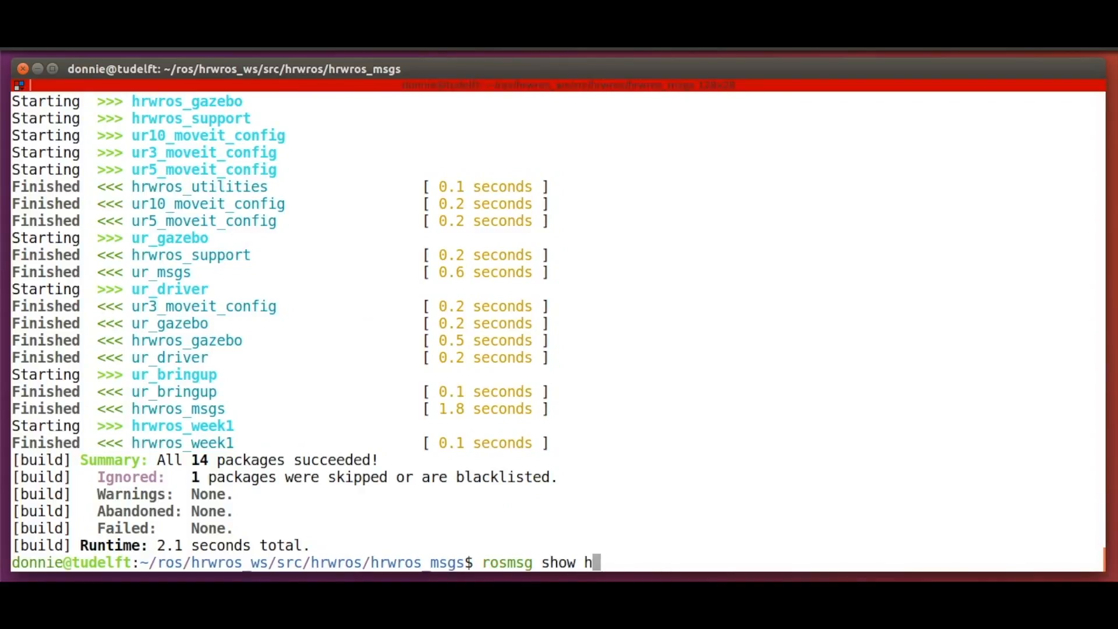
text(rwros_ms)
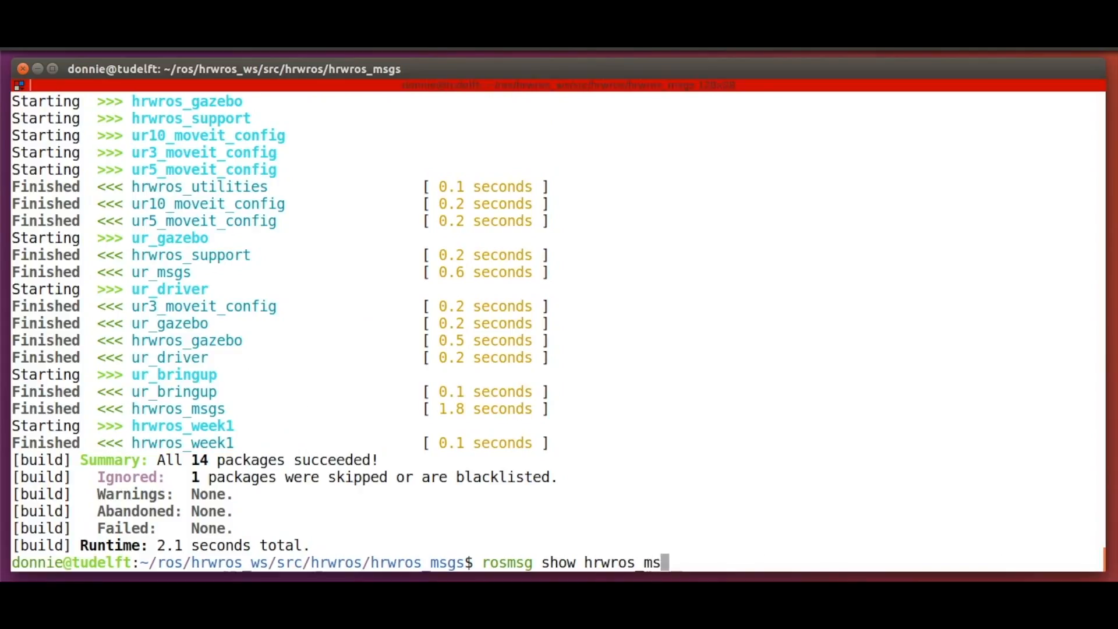
text(gs/SensorInformation)
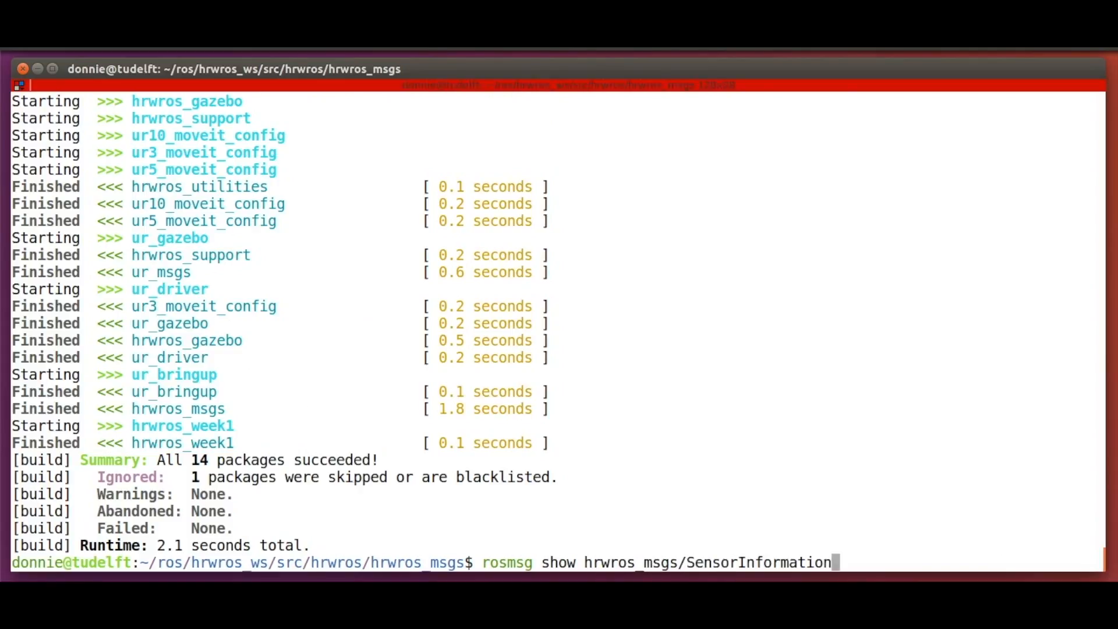